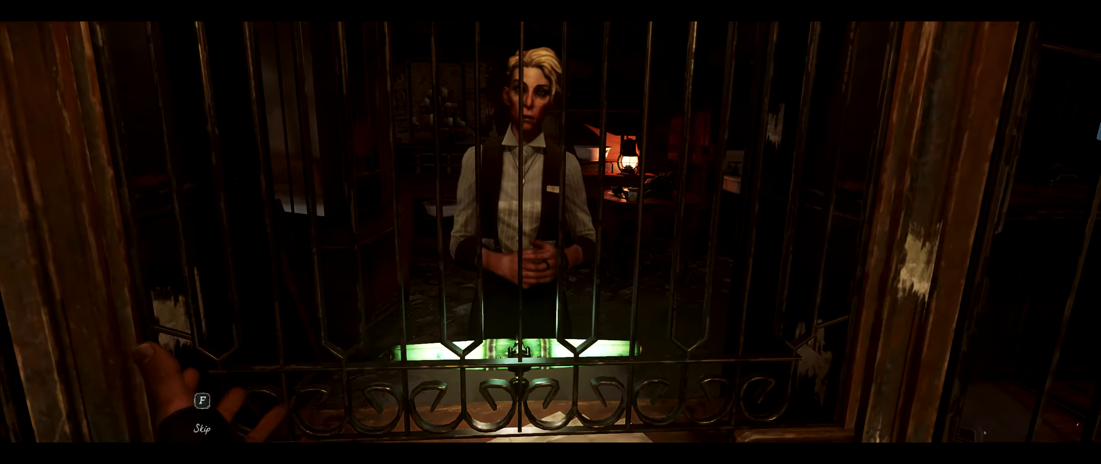
key("f")
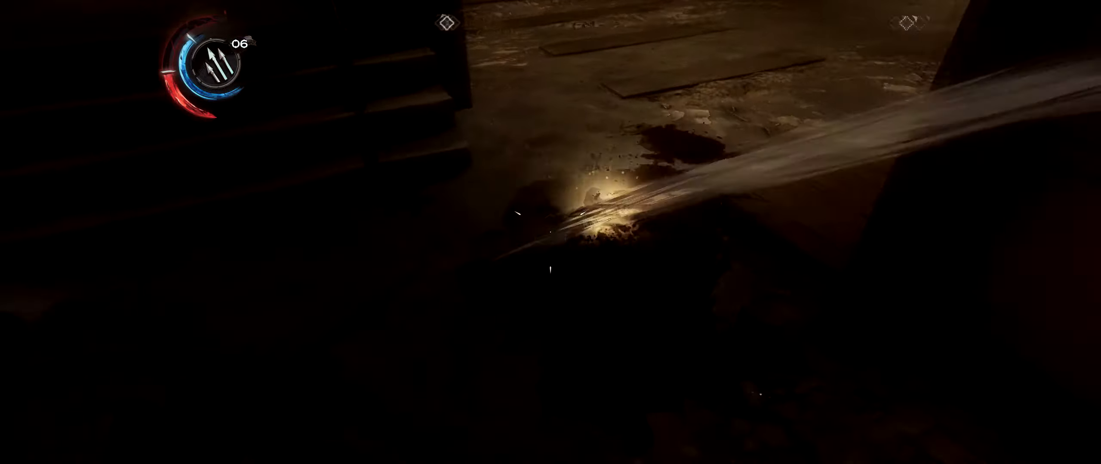
mouse_move(551, 232)
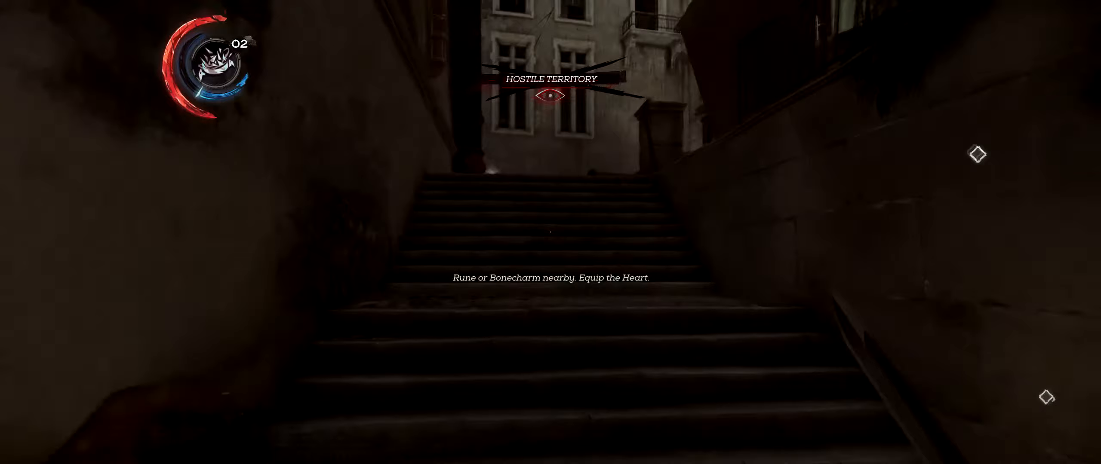
key("w")
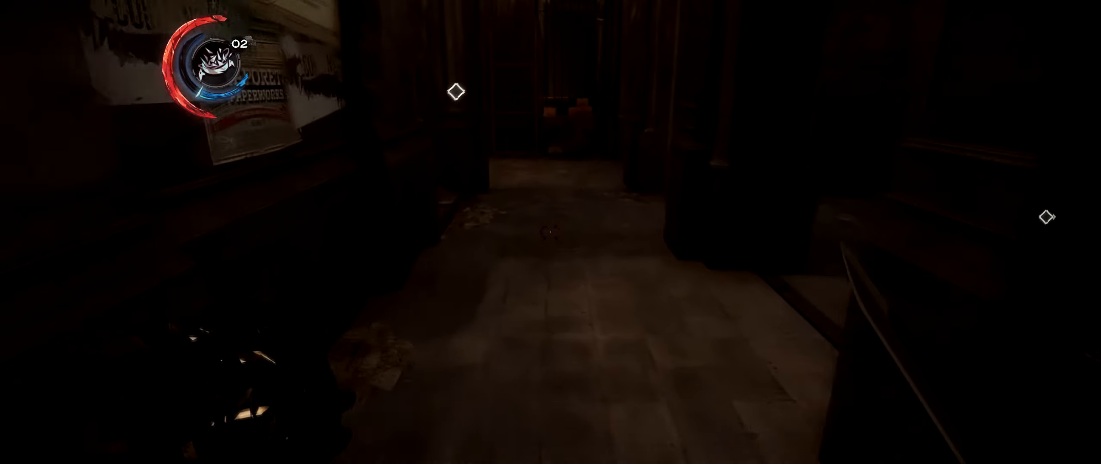
mouse_move(550, 232)
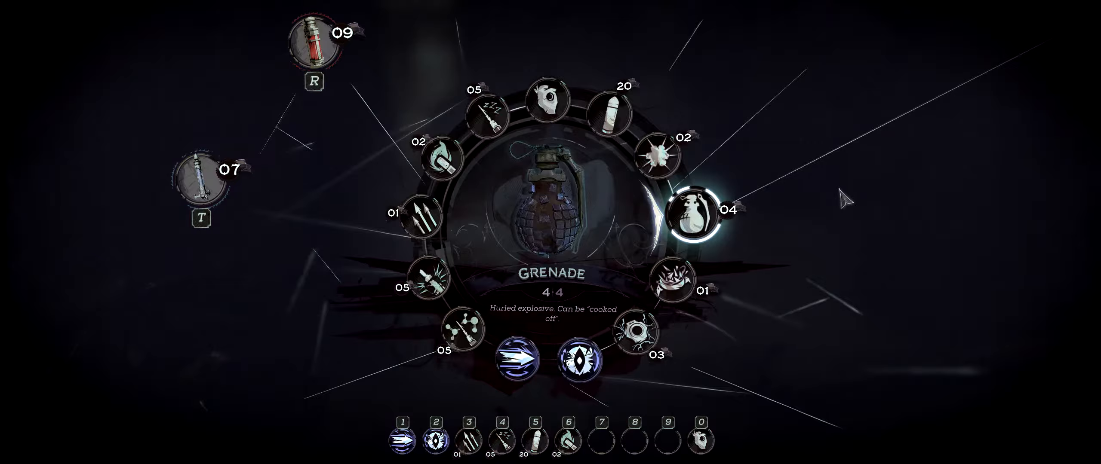
left_click(693, 207)
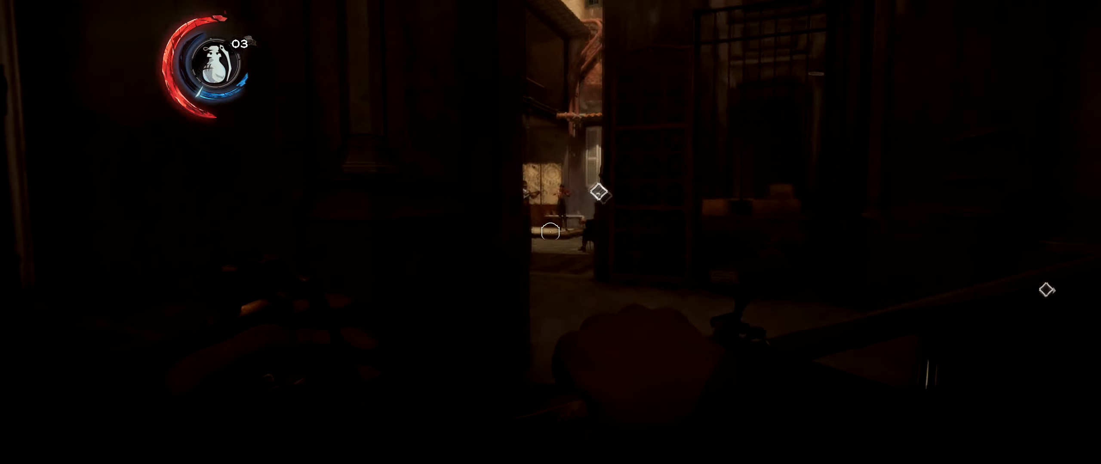
mouse_move(550, 231)
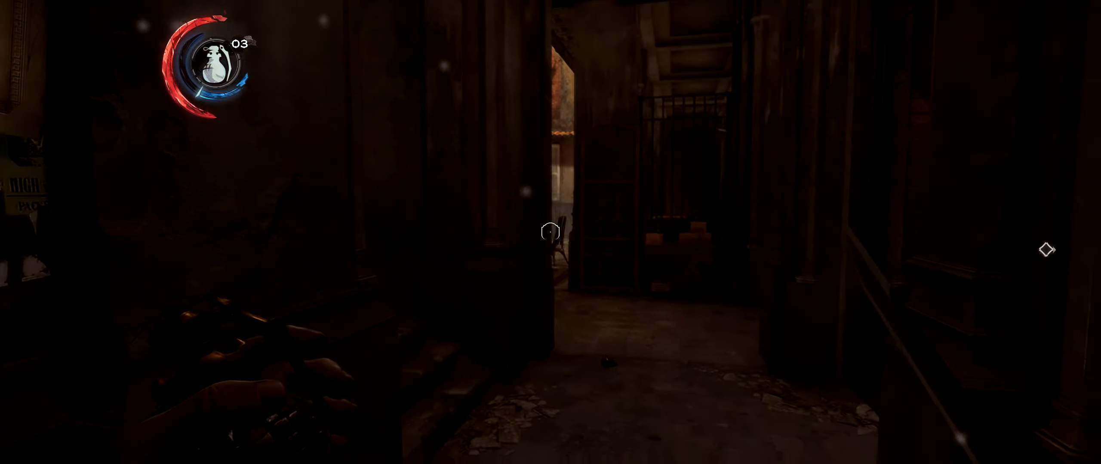
left_click(550, 231)
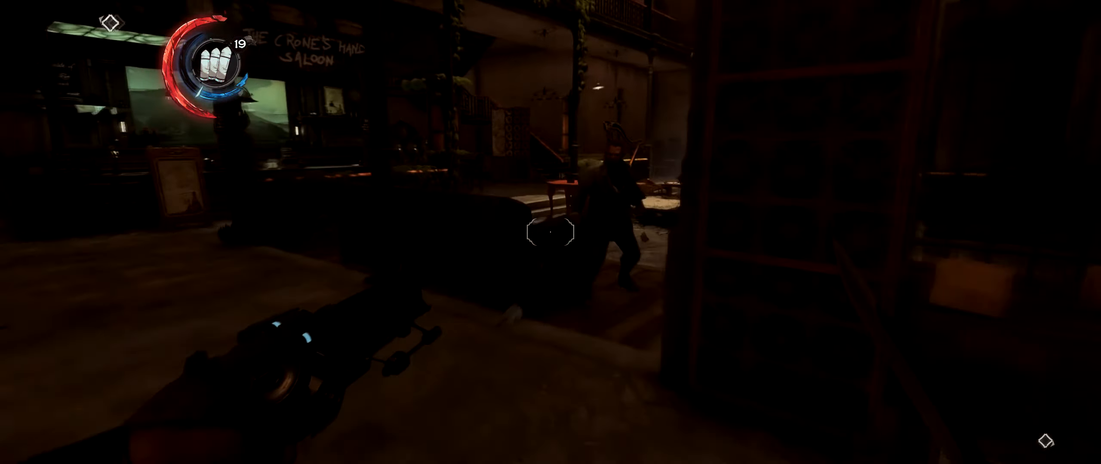
mouse_move(551, 232)
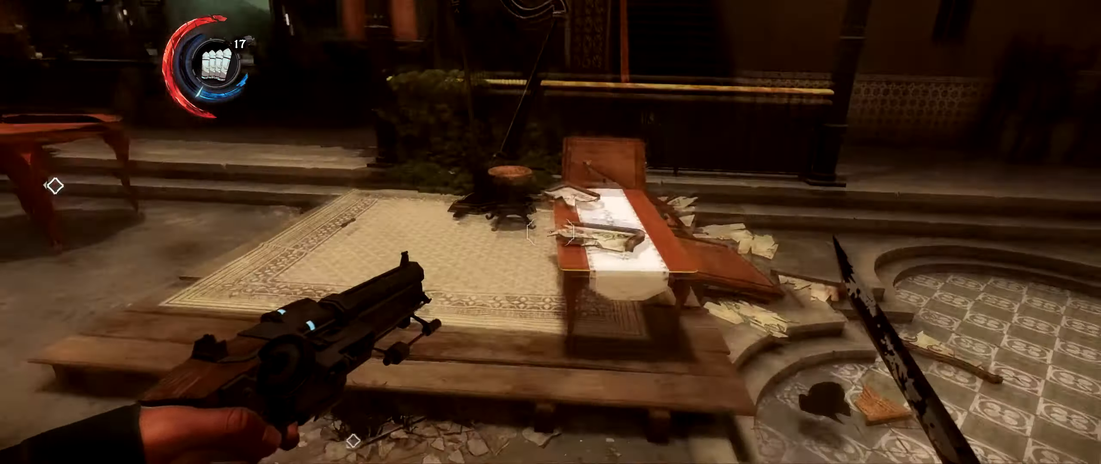
mouse_move(551, 233)
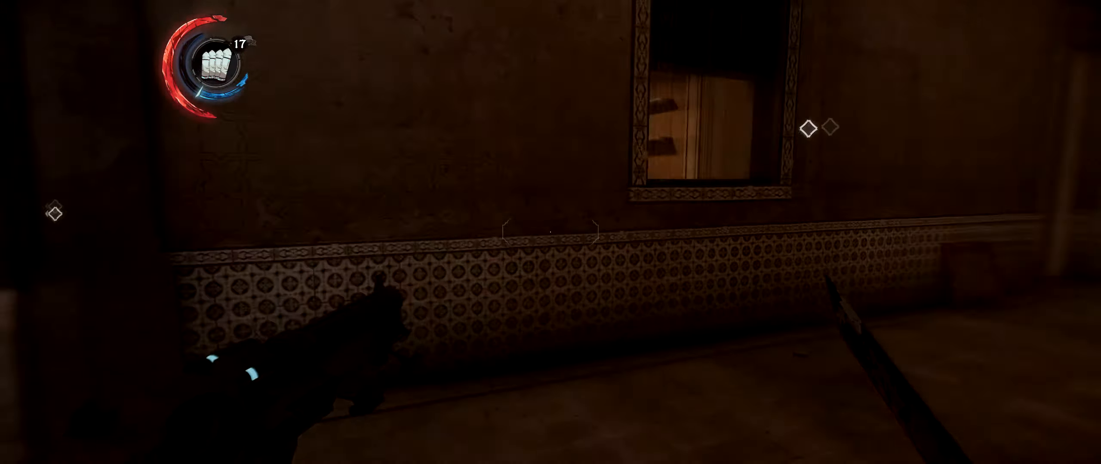
mouse_move(550, 232)
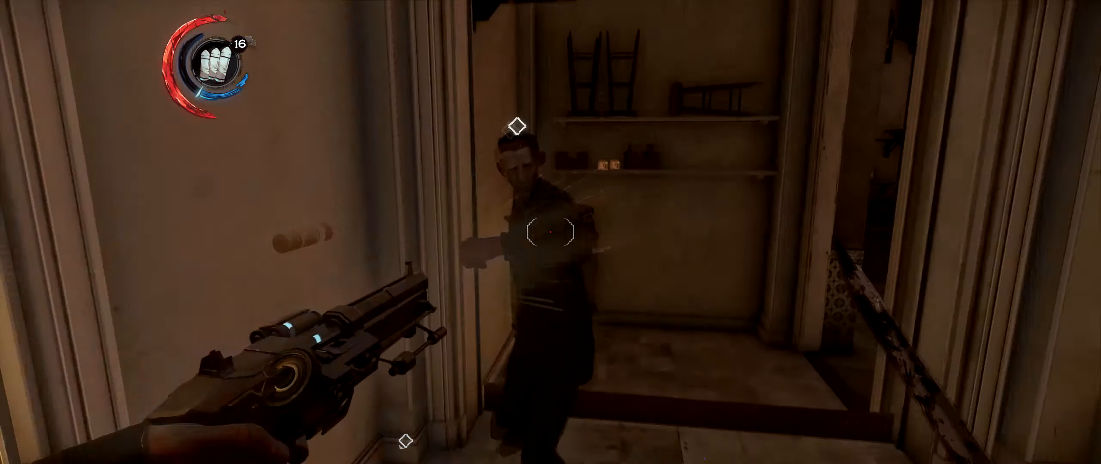
left_click(551, 232)
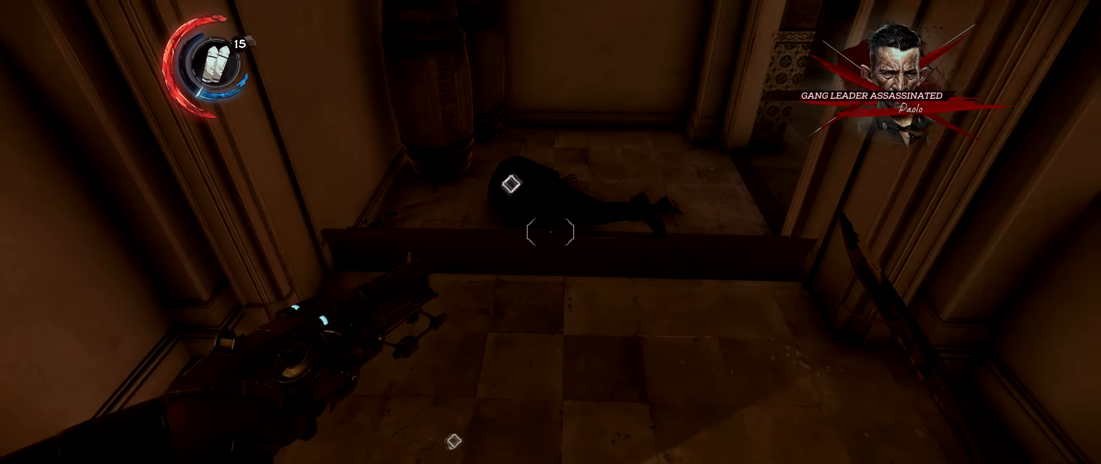